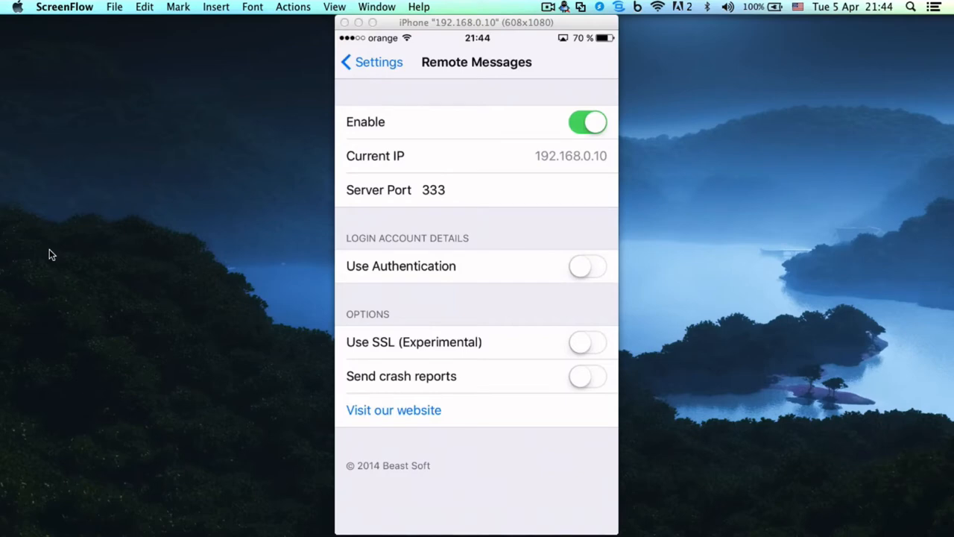
pyautogui.moveTo(830, 474)
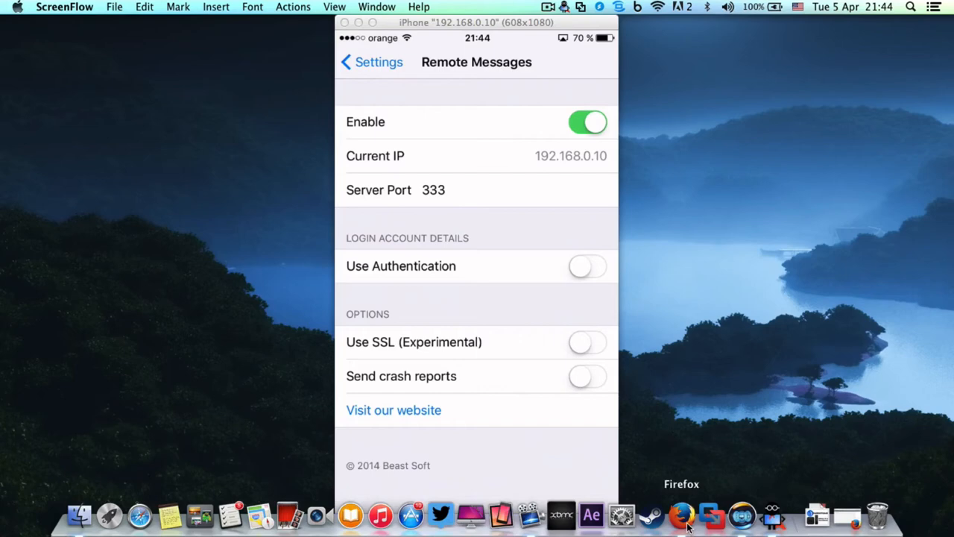
# Bring up Firefox from the macOS Dock, leaving X-Mirage's Remote Messages settings behind.
pyautogui.click(696, 515)
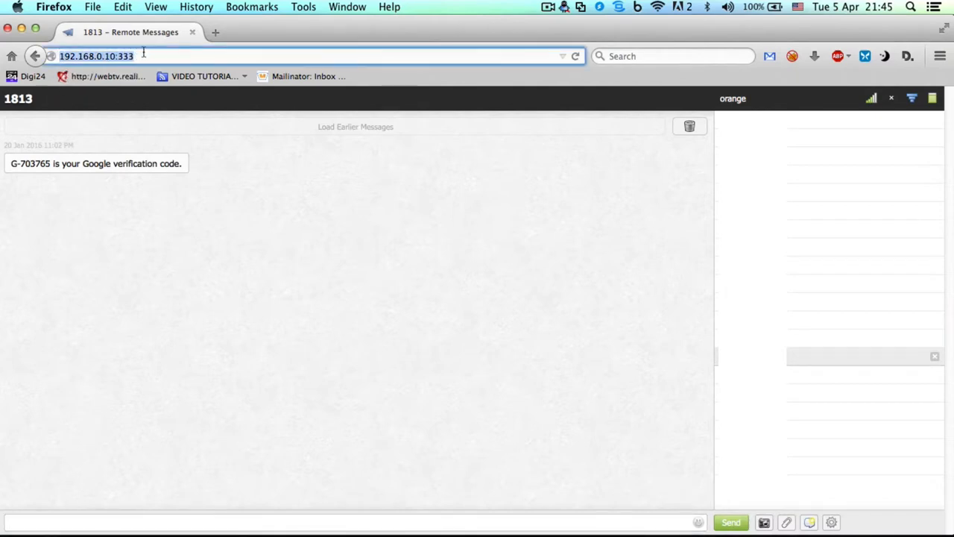
pyautogui.moveTo(547, 315)
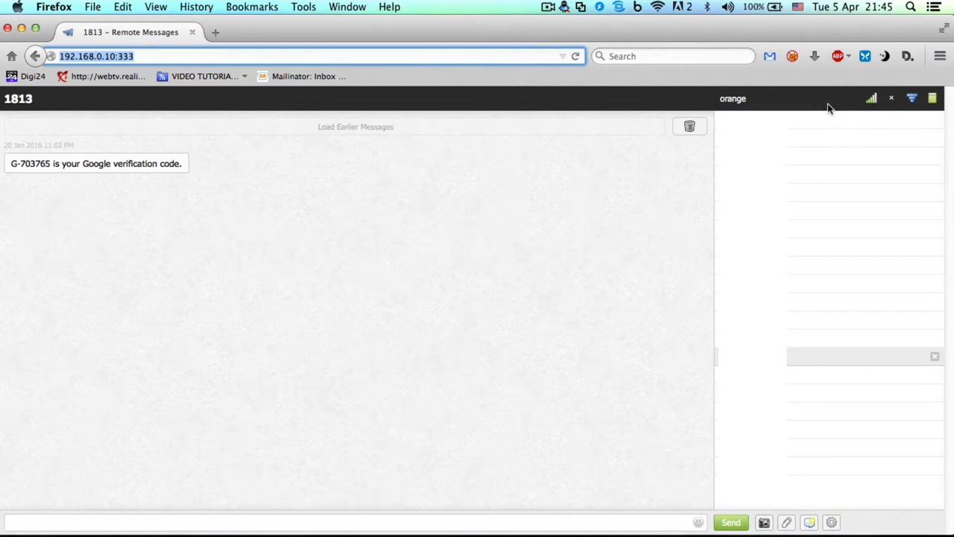
pyautogui.moveTo(938, 108)
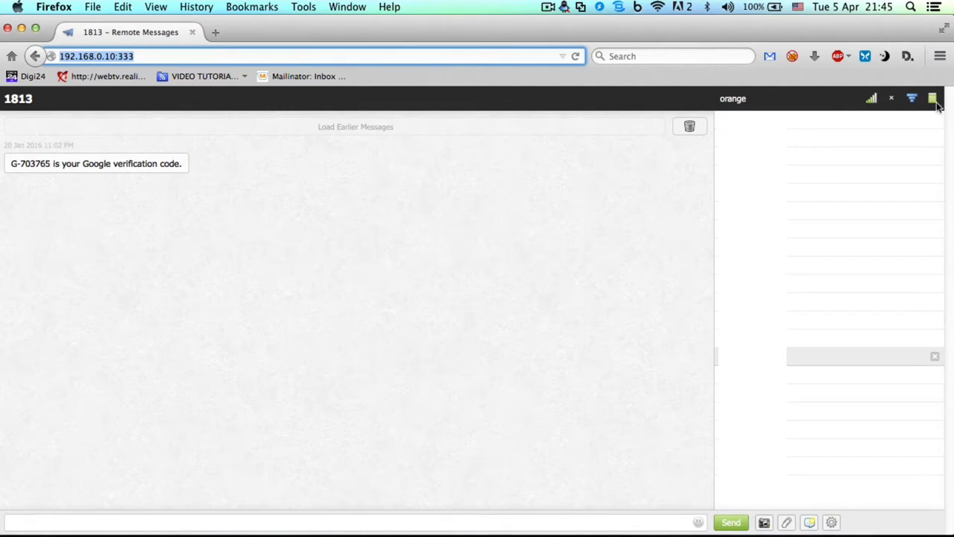
pyautogui.moveTo(911, 107)
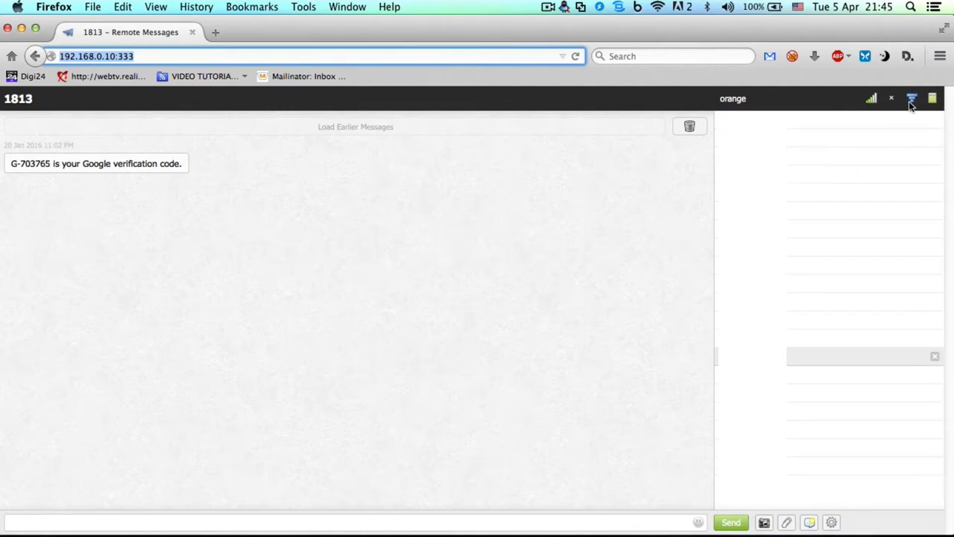
pyautogui.moveTo(872, 99)
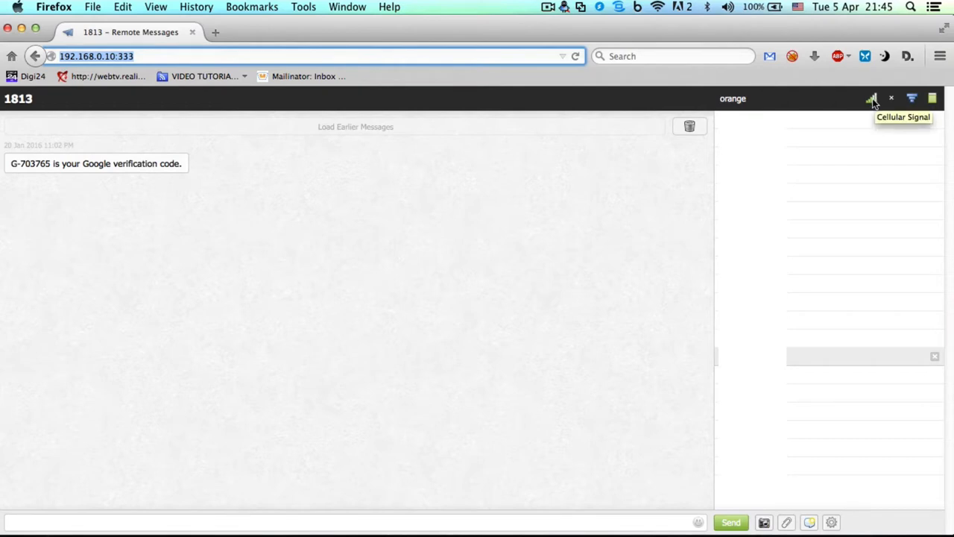
pyautogui.moveTo(918, 109)
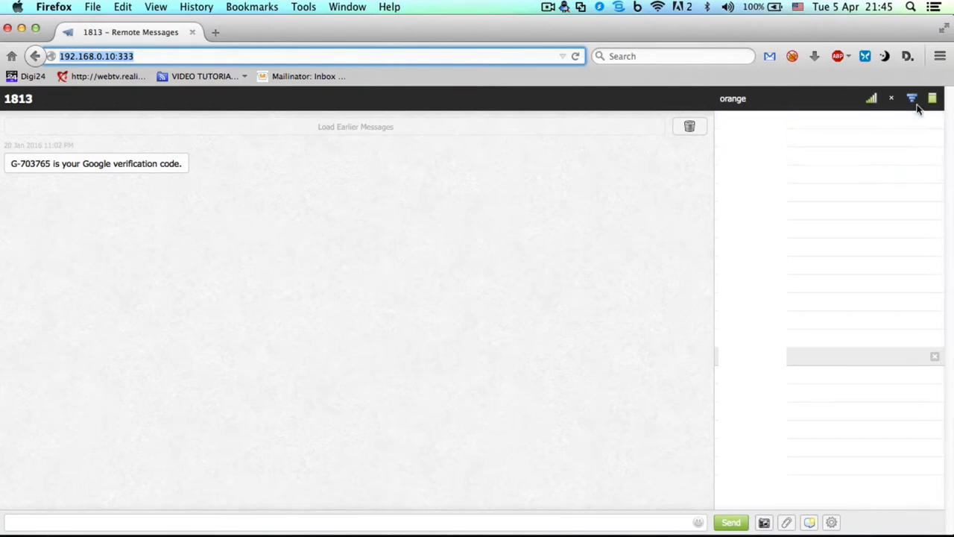
pyautogui.moveTo(912, 98)
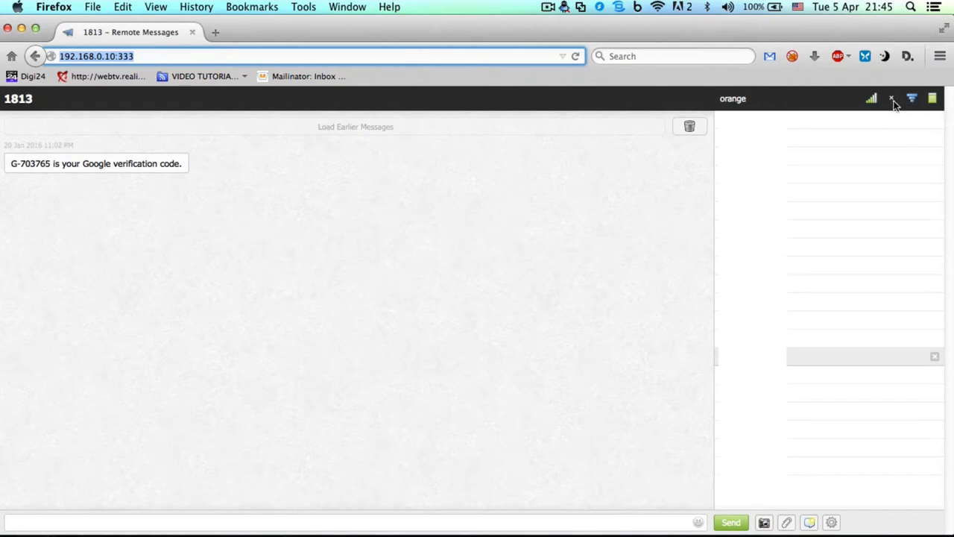
pyautogui.moveTo(893, 103)
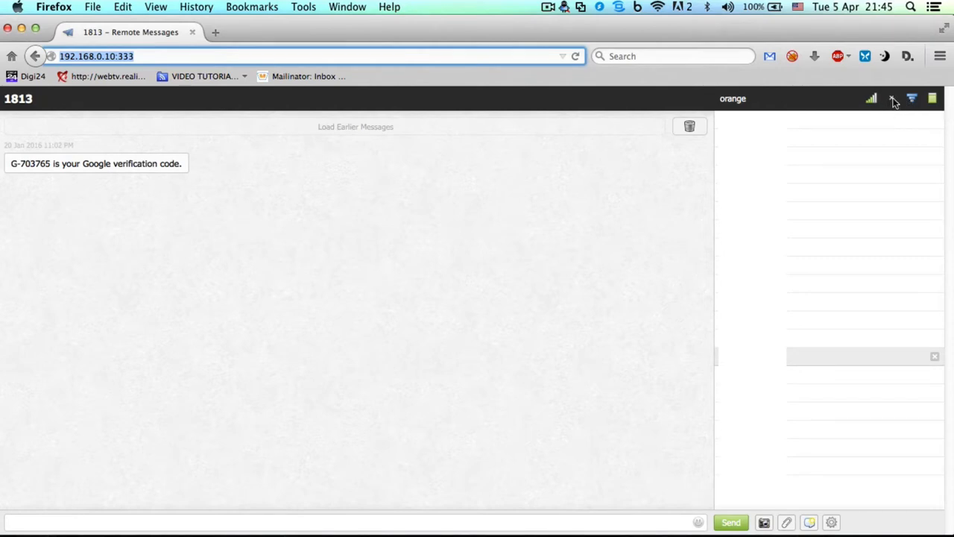
pyautogui.moveTo(892, 98)
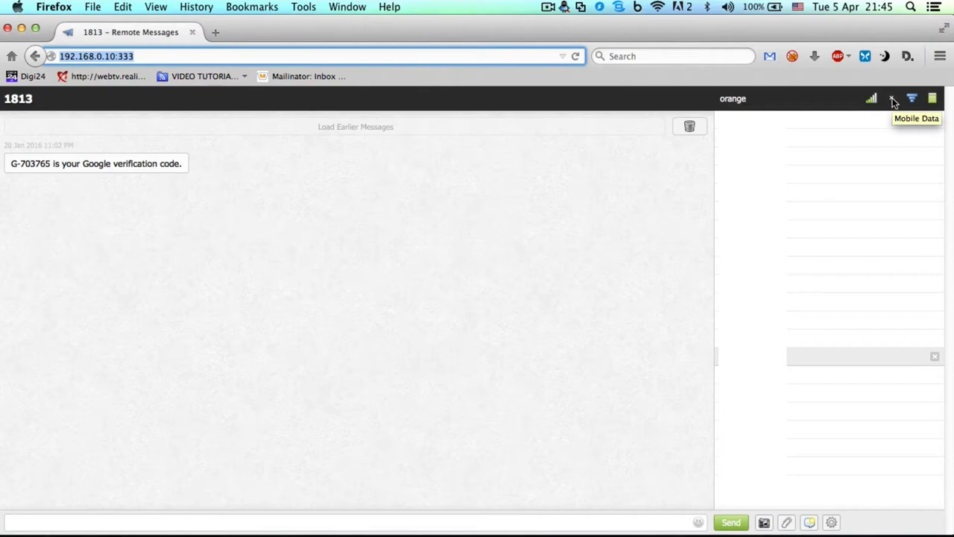
pyautogui.moveTo(214, 206)
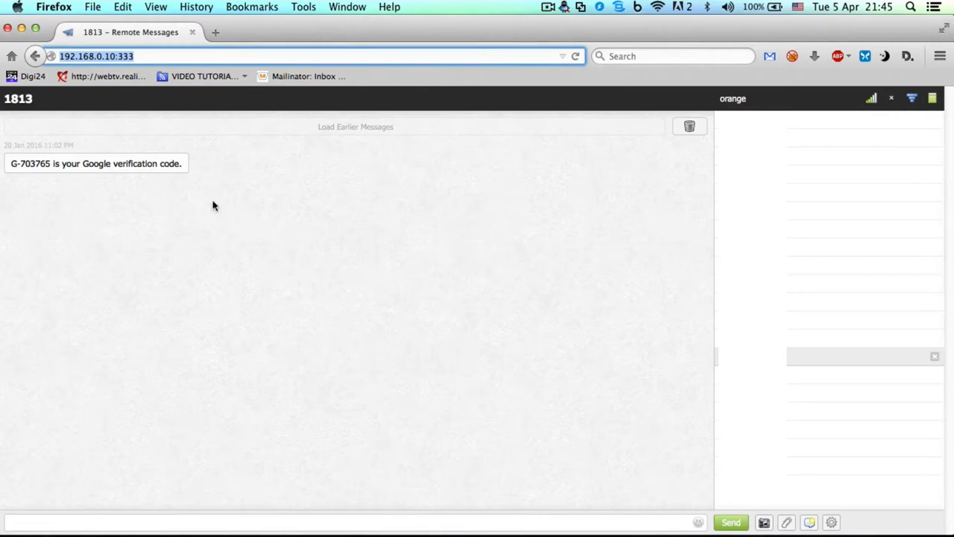
pyautogui.moveTo(393, 351)
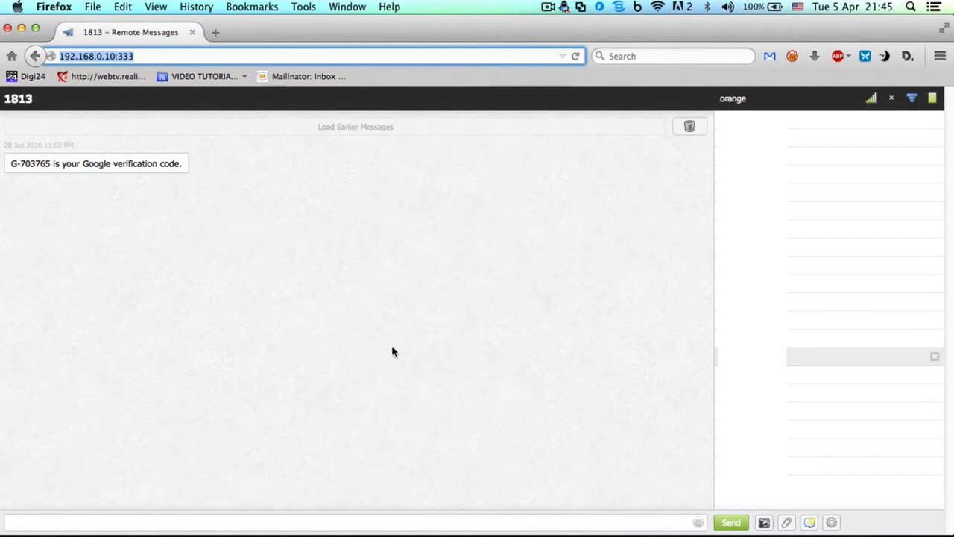
pyautogui.moveTo(407, 353)
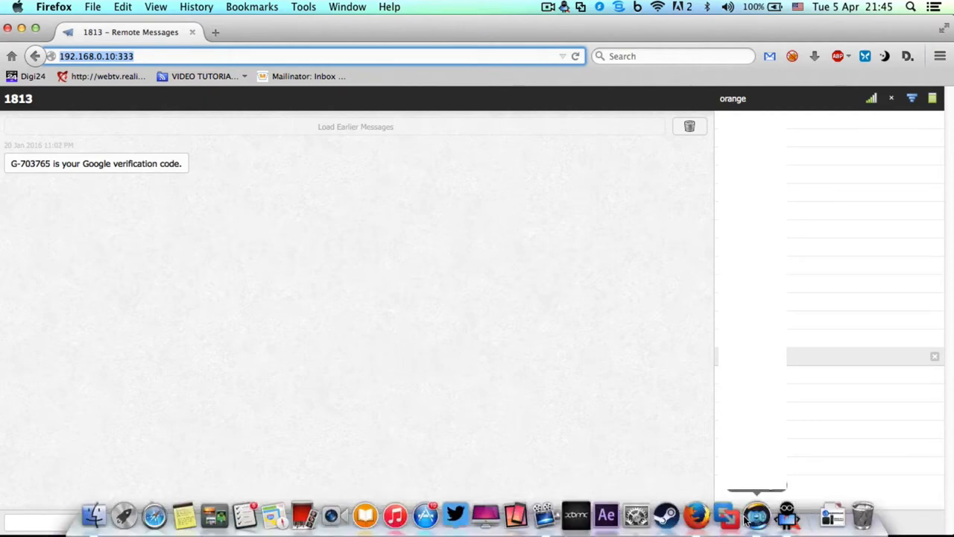
pyautogui.moveTo(786, 515)
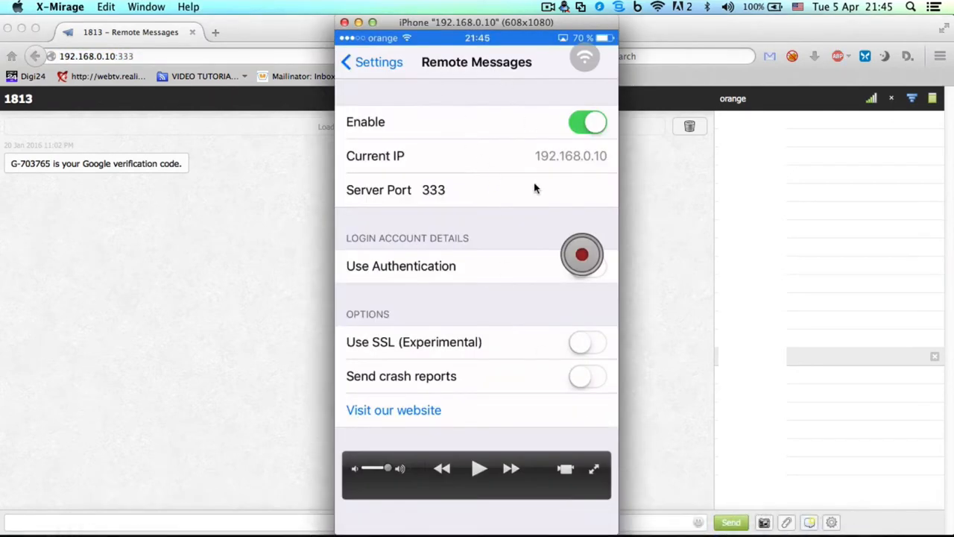
pyautogui.moveTo(381, 279)
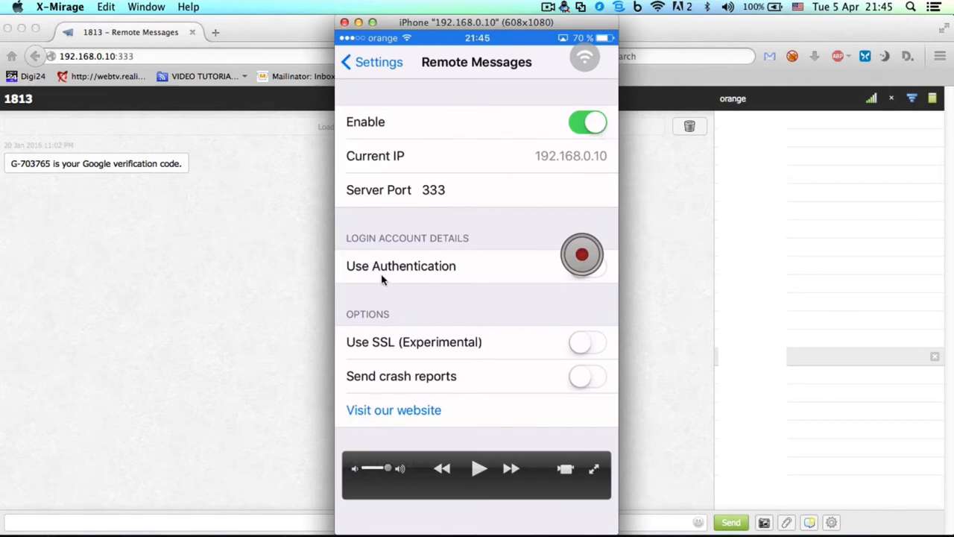
pyautogui.moveTo(596, 166)
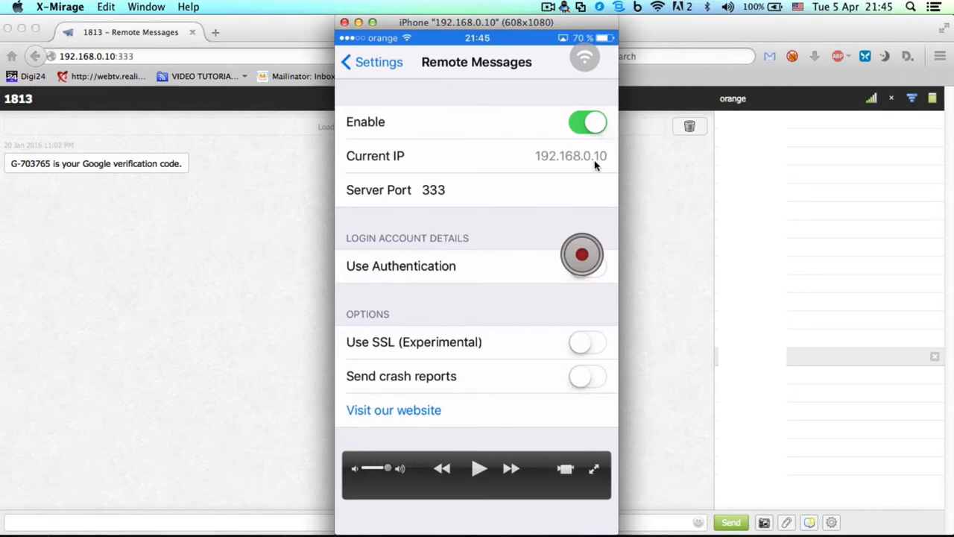
# Bring the X-Mirage iPhone mirror window back in front of Firefox.
pyautogui.click(369, 62)
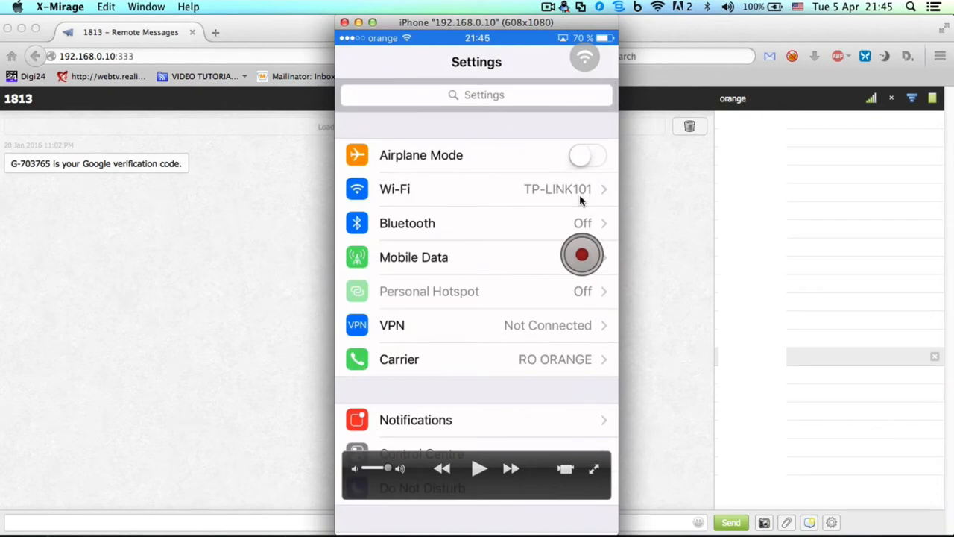
# Check the phone's Wi-Fi IP (192.168.0.10), then reopen the Remote Messages settings.
pyautogui.click(477, 188)
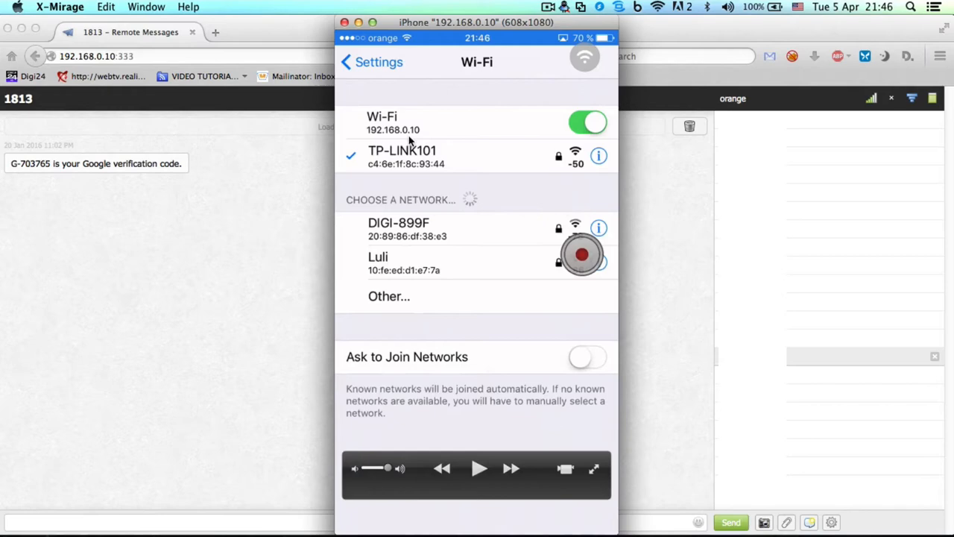
pyautogui.moveTo(427, 138)
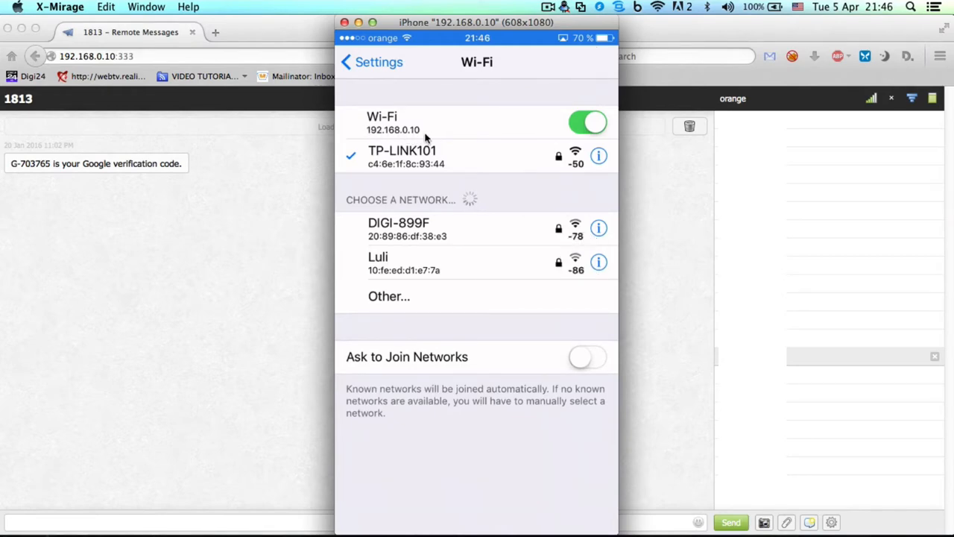
pyautogui.click(357, 62)
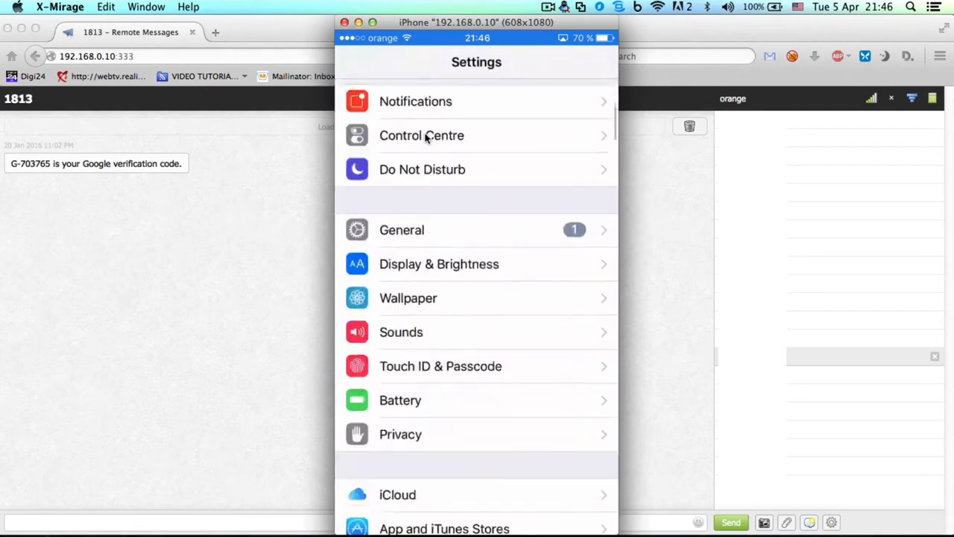
pyautogui.scroll(-3)
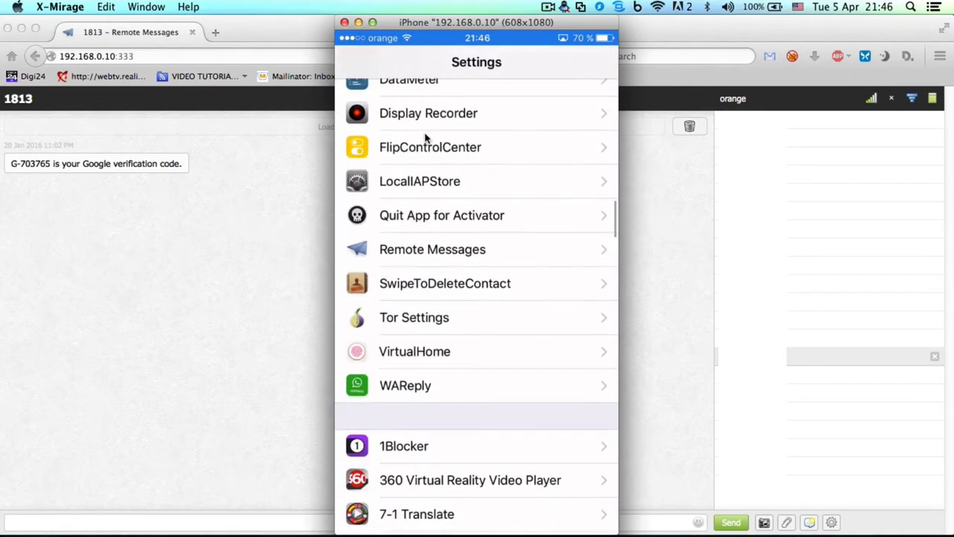
pyautogui.click(433, 249)
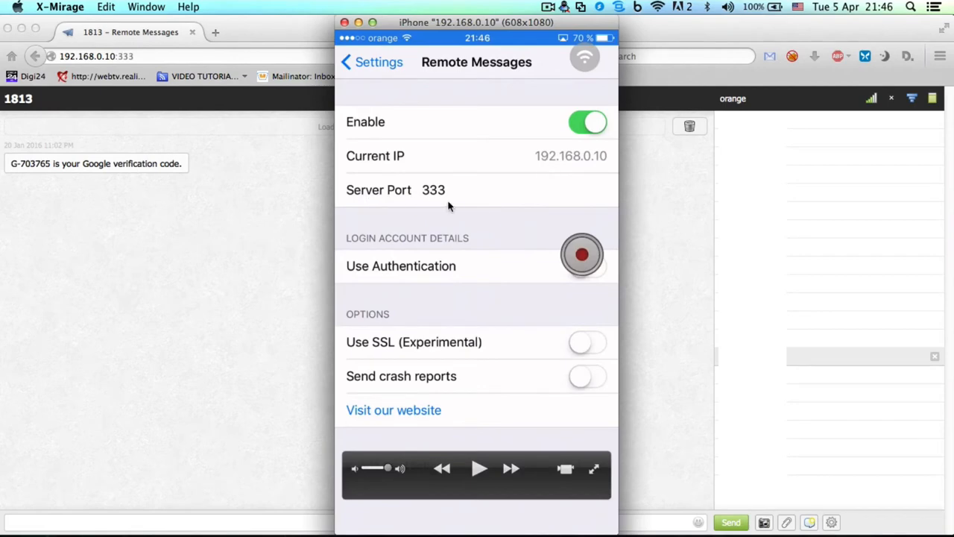
pyautogui.moveTo(423, 196)
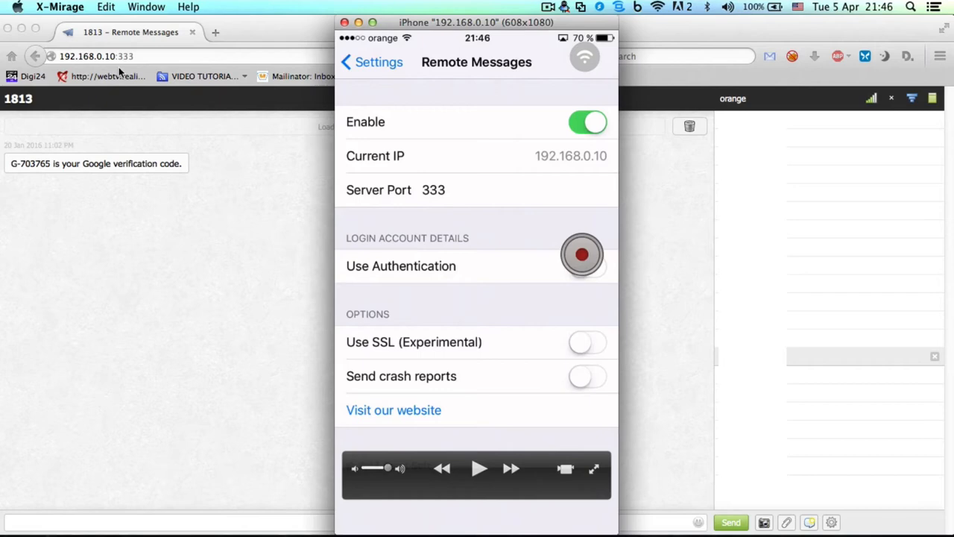
# Confirm Remote Messages is enabled at 192.168.0.10 port 333, then bring Firefox forward.
pyautogui.click(587, 265)
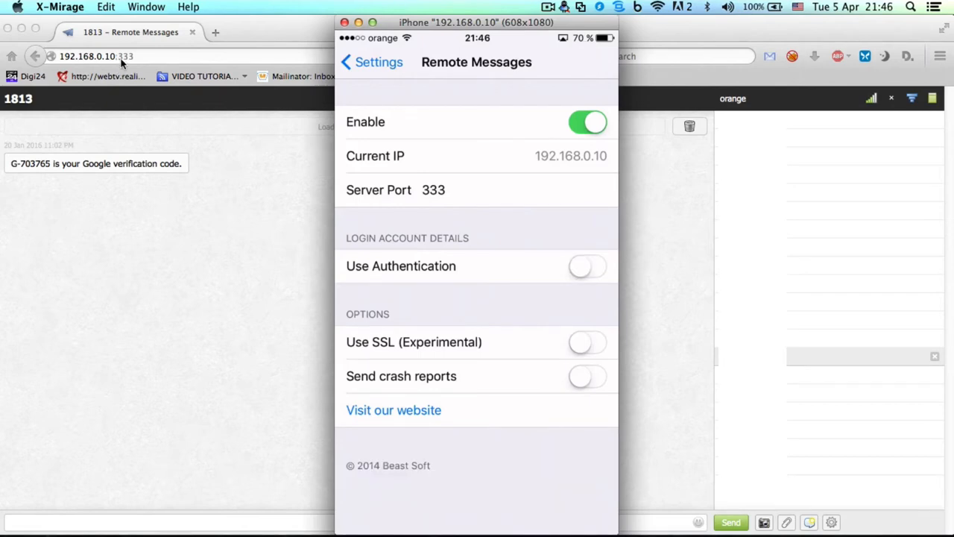
pyautogui.moveTo(167, 61)
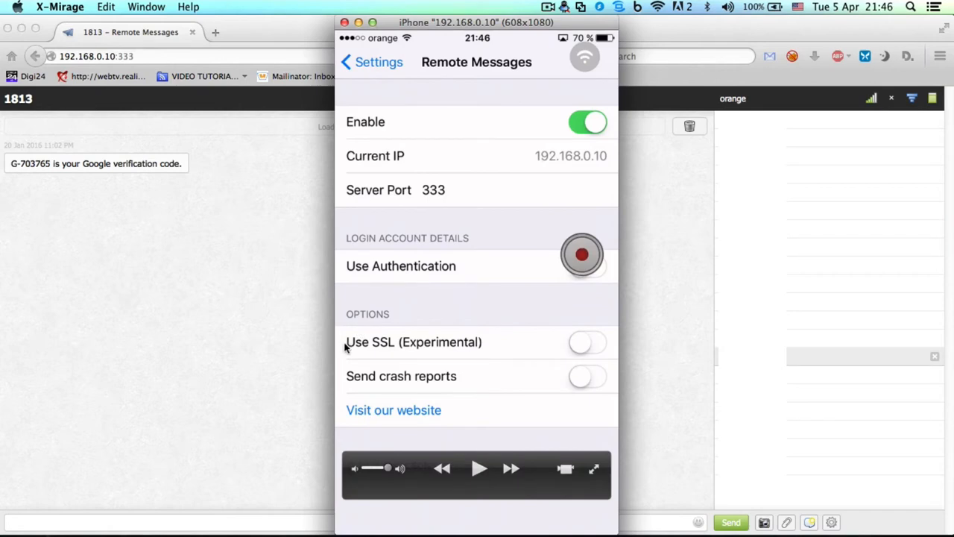
pyautogui.moveTo(397, 352)
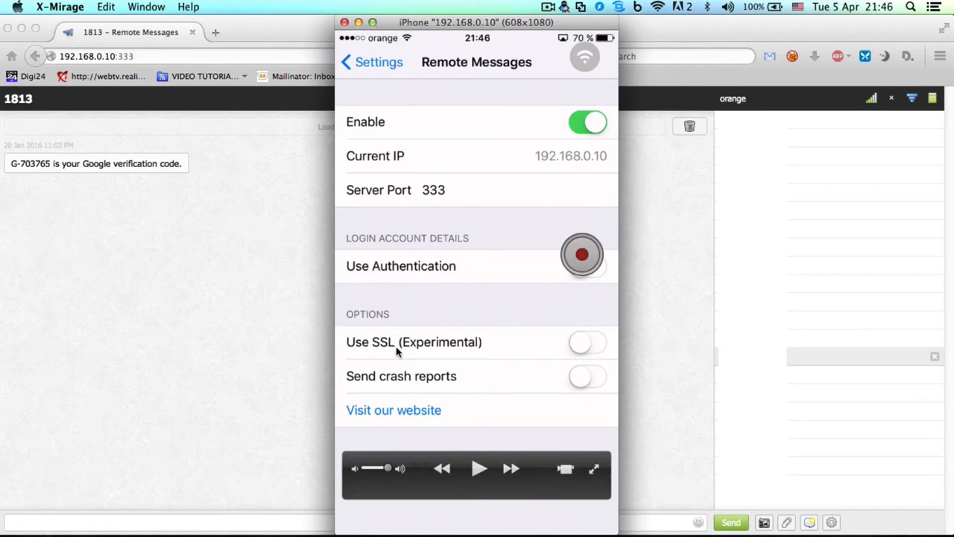
pyautogui.moveTo(571, 357)
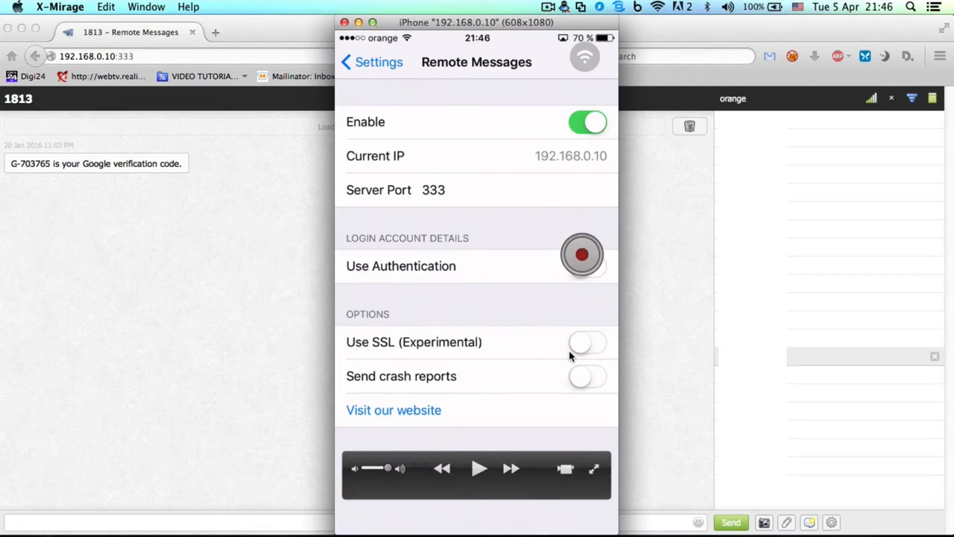
pyautogui.click(587, 266)
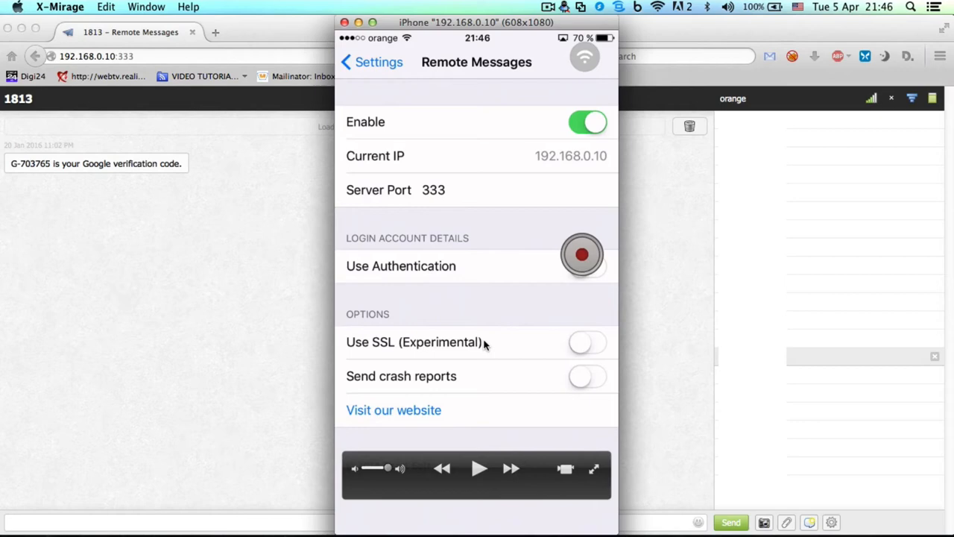
pyautogui.moveTo(173, 317)
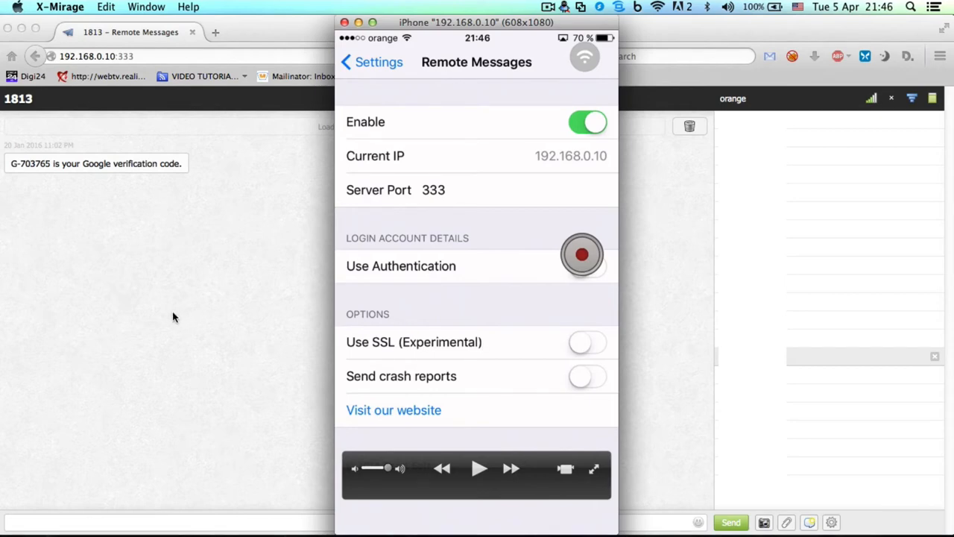
pyautogui.click(587, 266)
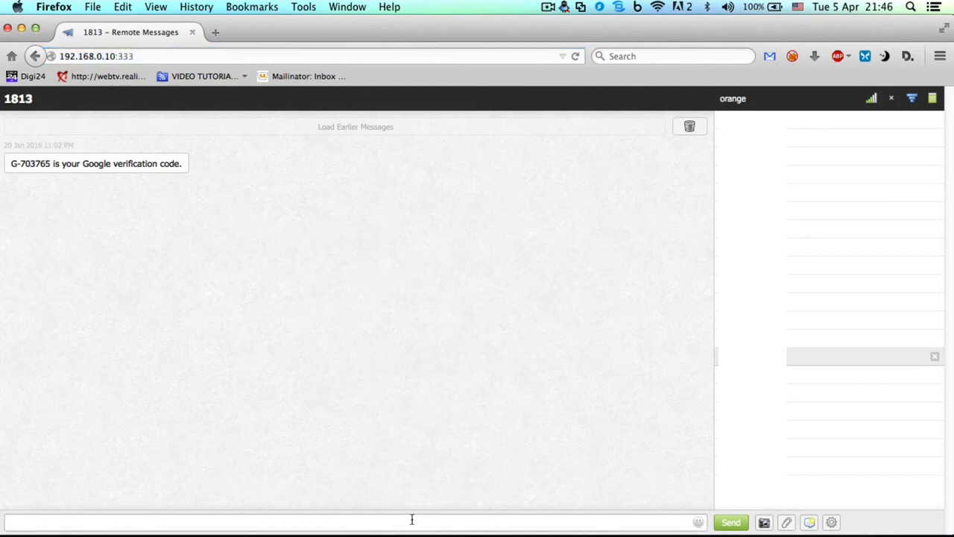
# Type 'jkl' in the message box and browse the People emojis in the emoji palette.
pyautogui.write('jkl')
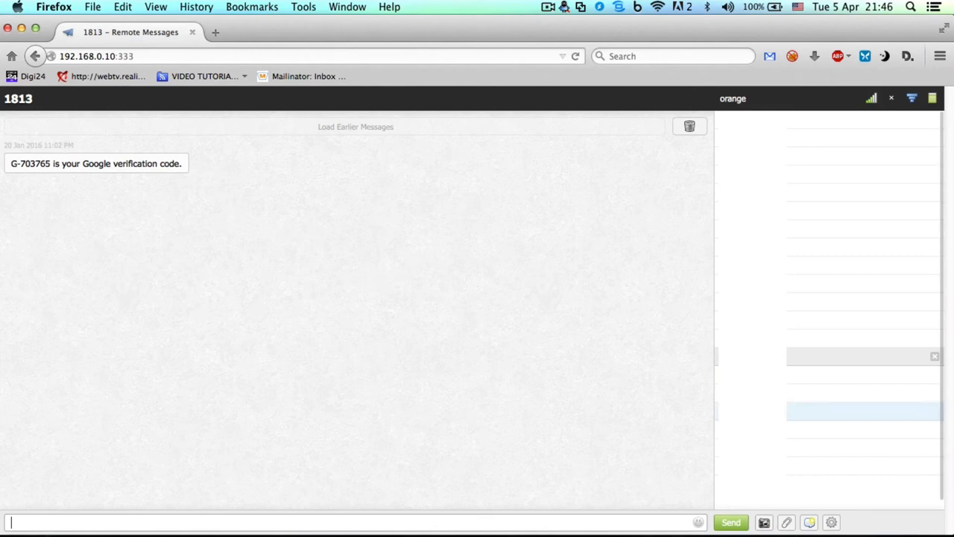
pyautogui.click(699, 522)
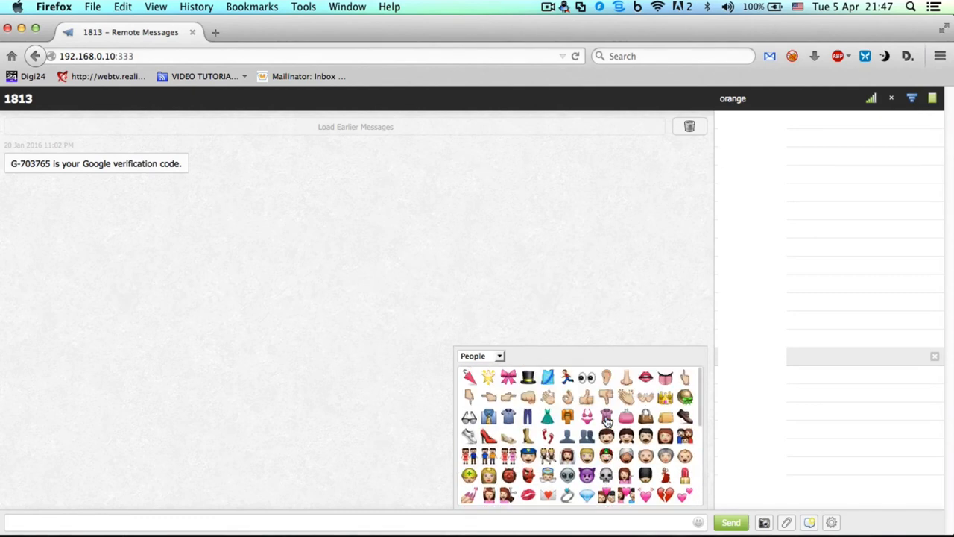
pyautogui.scroll(-3)
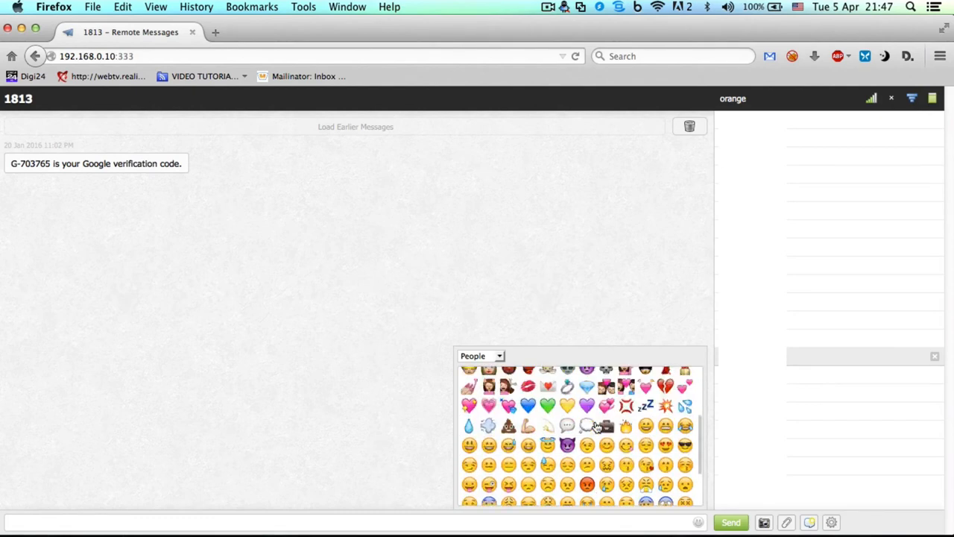